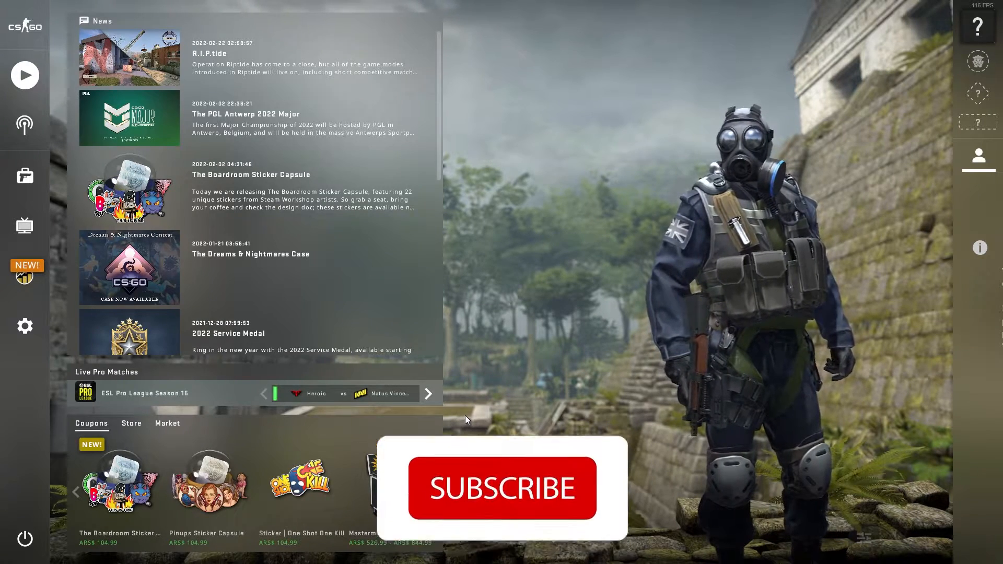
Quit CS:GO and open Counter-Strike: Global Offensive's Properties from the Steam library
click(502, 487)
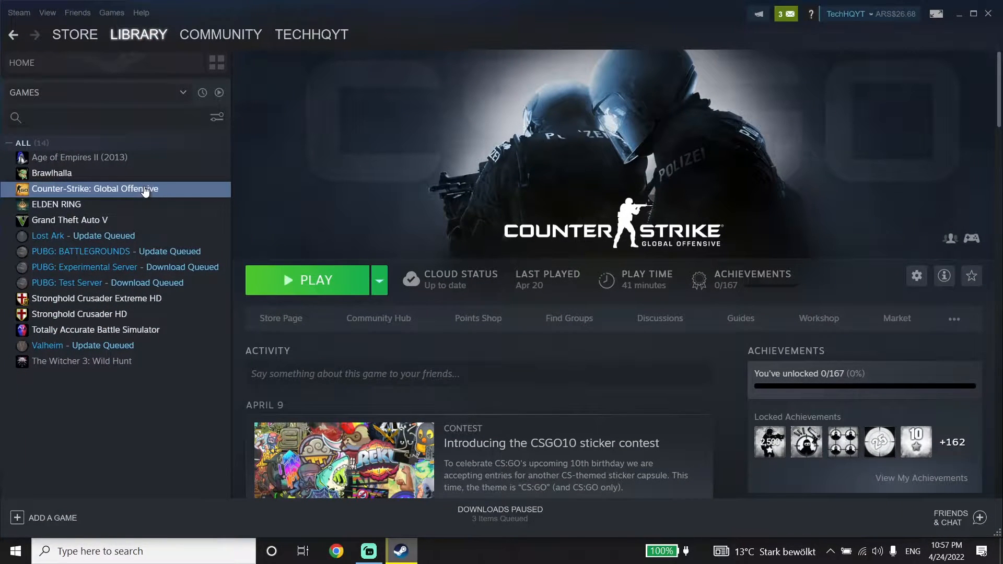
right_click(93, 188)
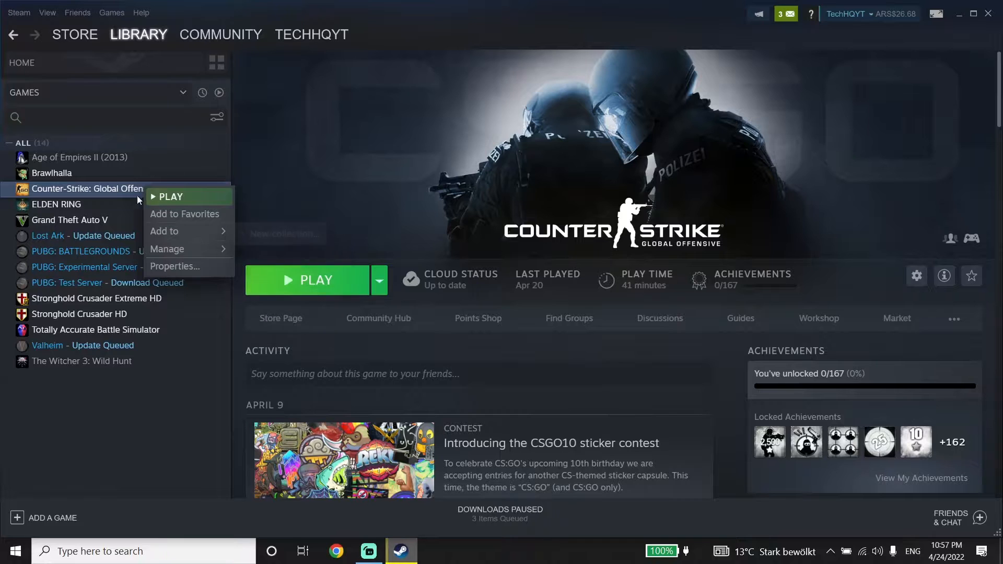
click(174, 266)
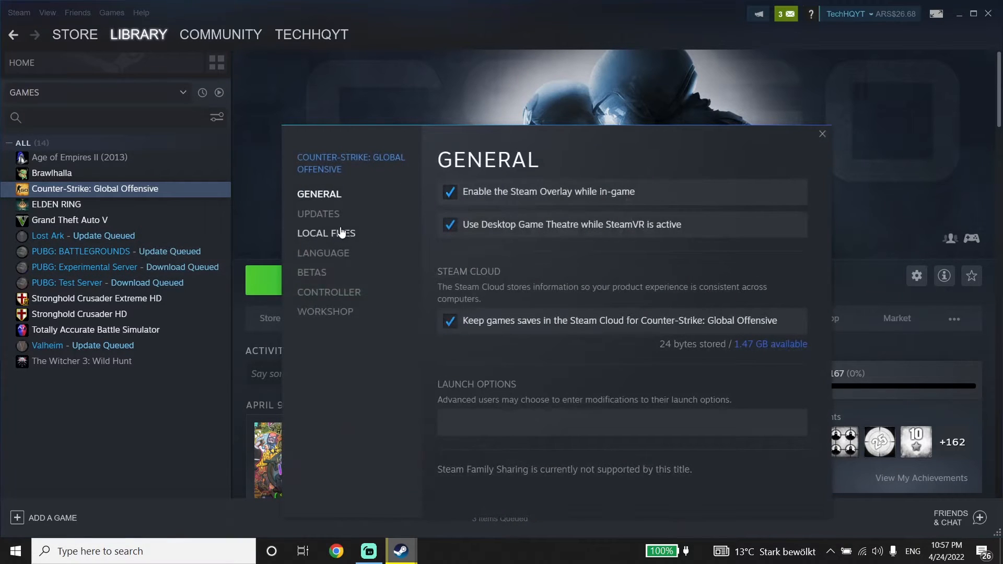
Verify CS:GO's local game files, then close Properties and start a Windows search
click(325, 232)
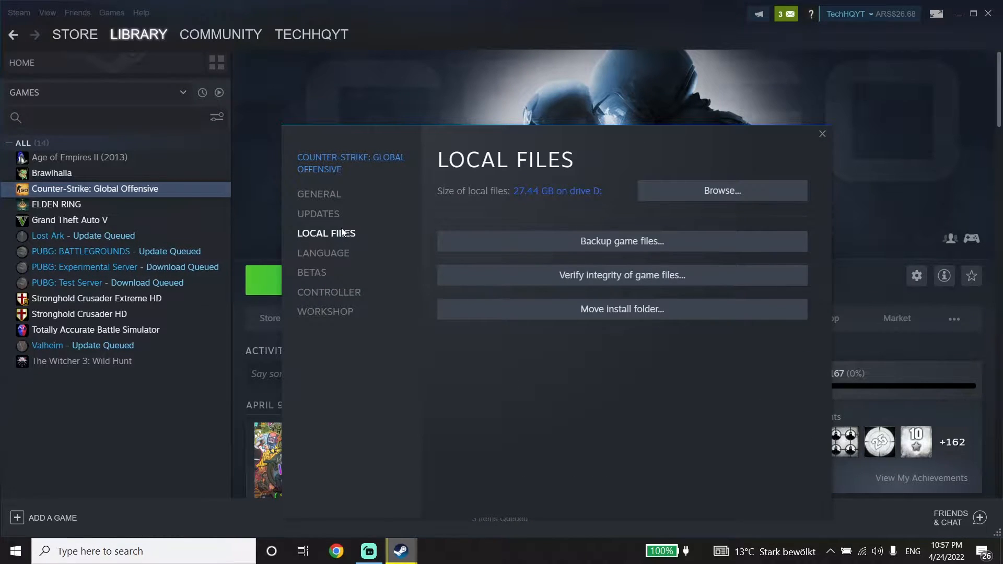
mouse_move(549, 305)
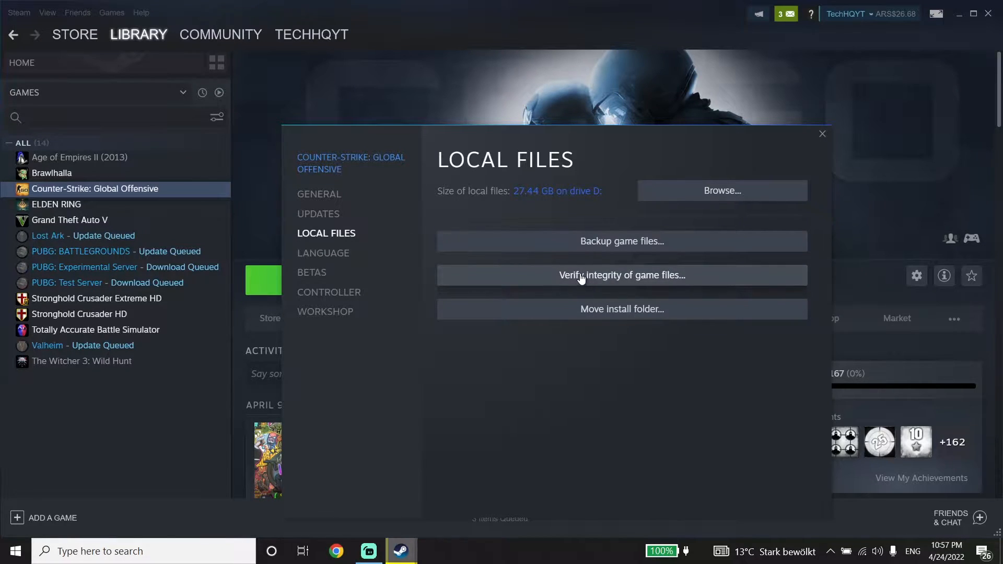
mouse_move(695, 276)
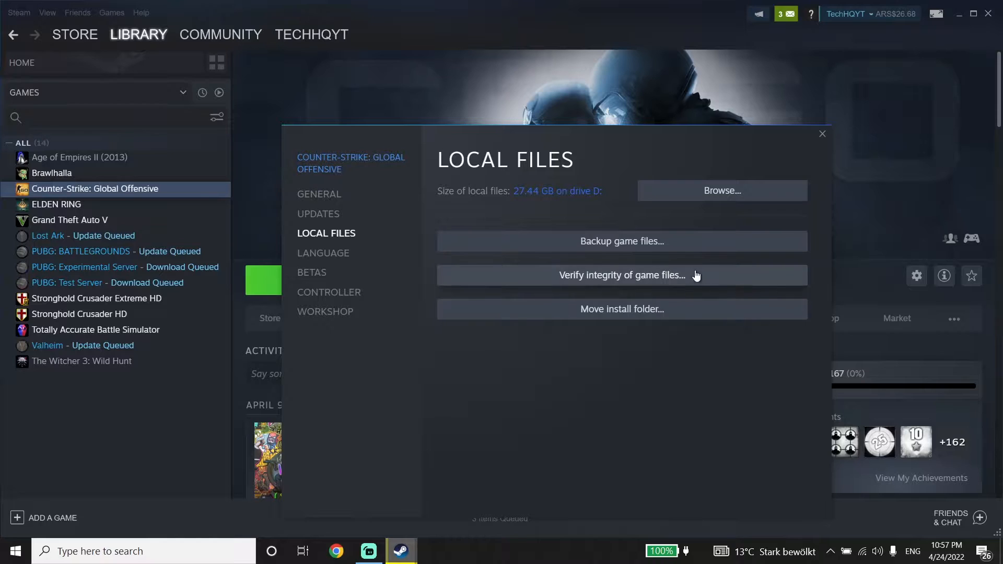
mouse_move(696, 275)
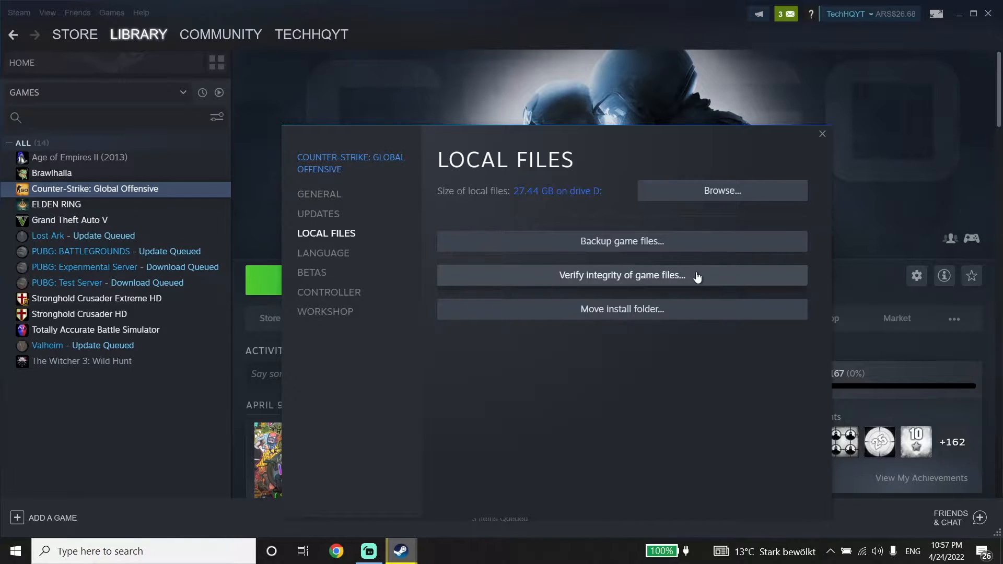
mouse_move(687, 284)
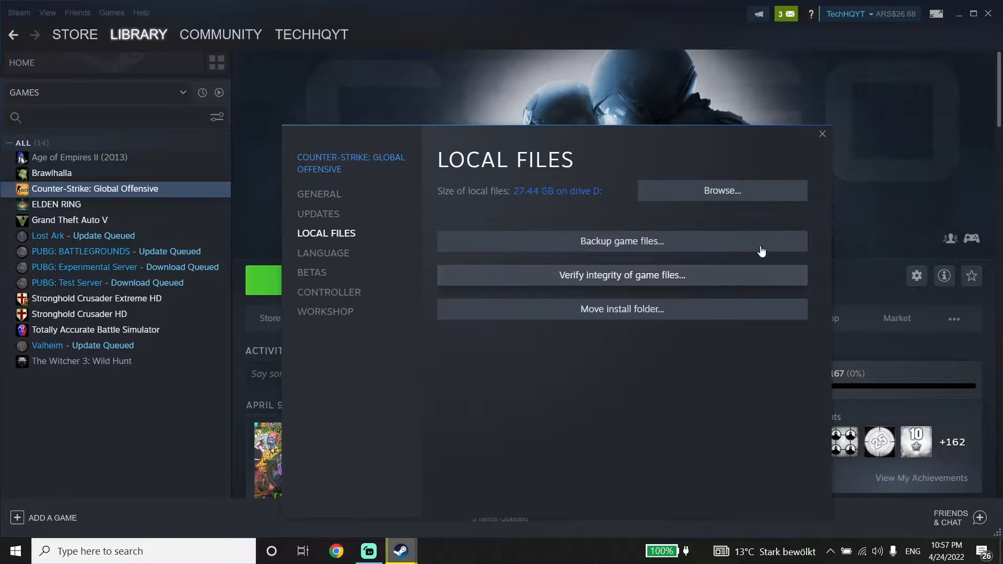
click(822, 133)
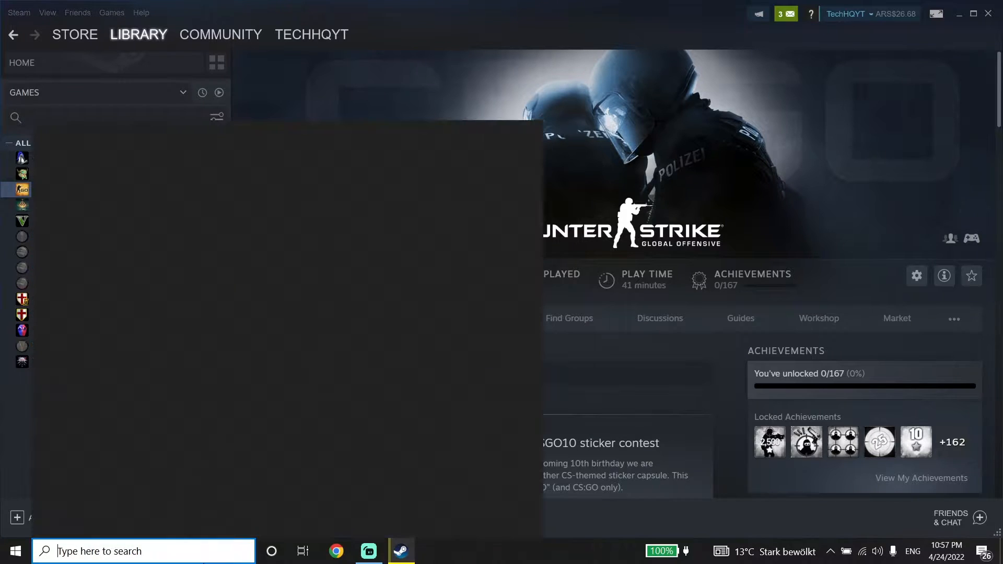
Search Windows for 'windscribe' and open Windows Defender Firewall settings
text(windscribe)
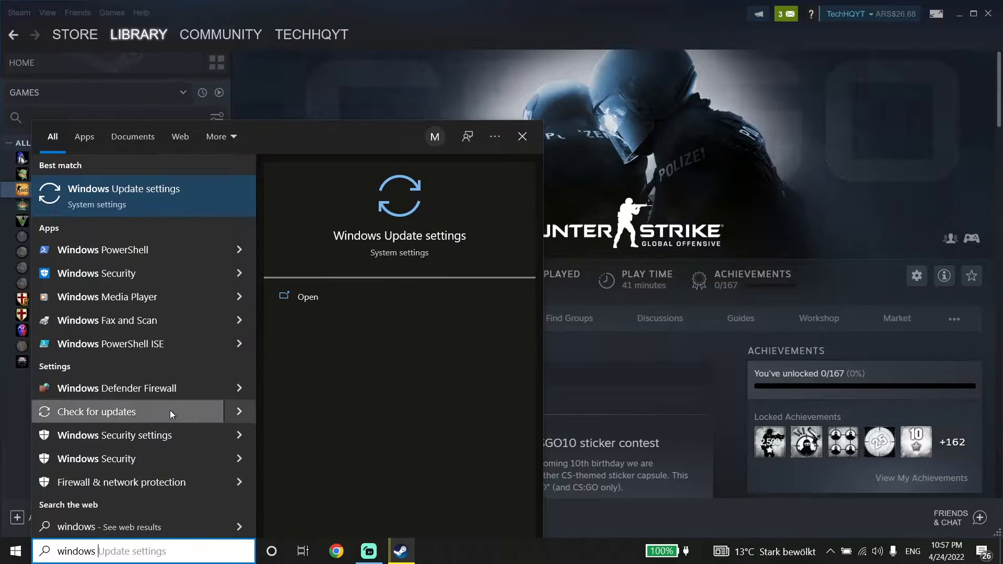
click(116, 388)
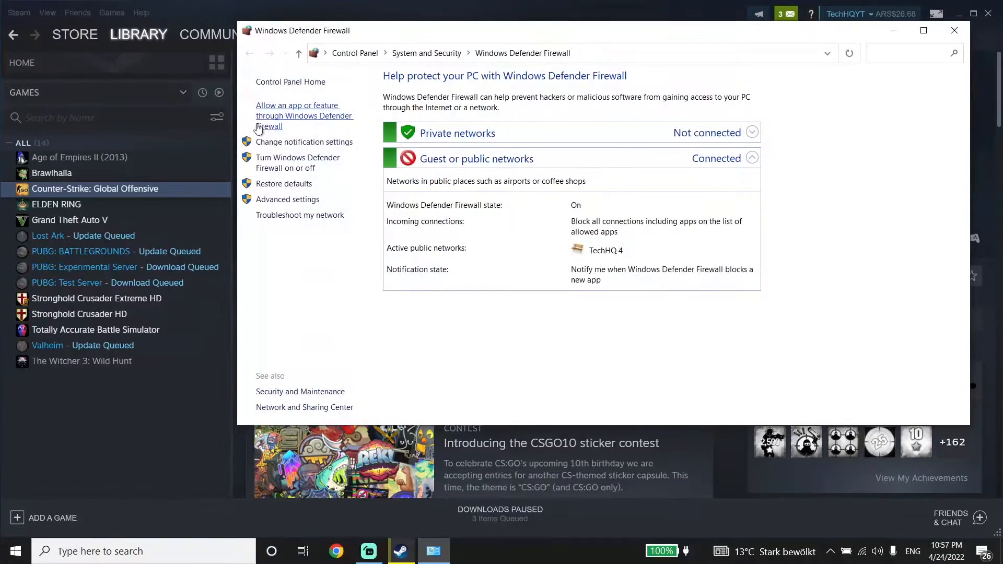
Start allowing another app through the firewall and browse for its program file
click(305, 116)
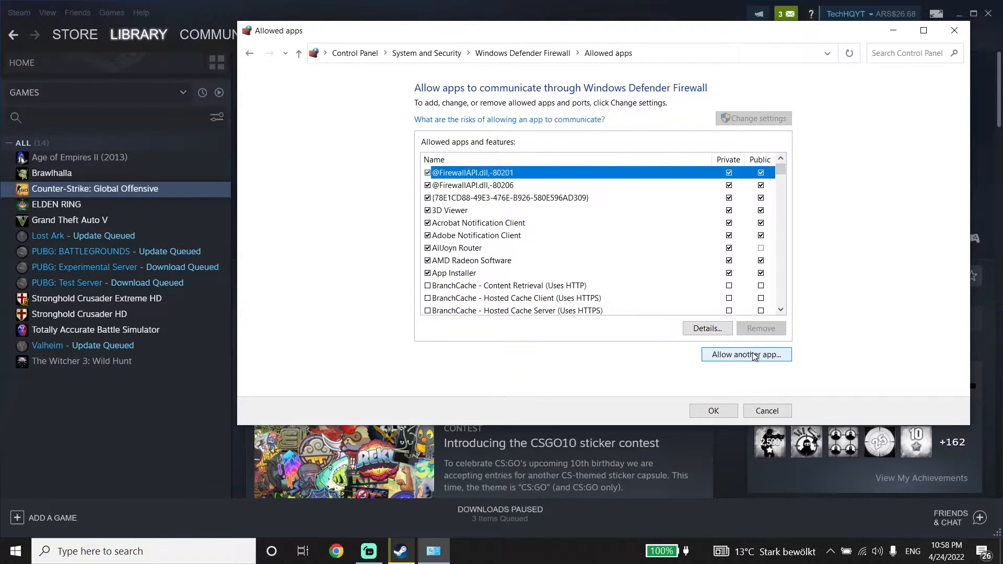
click(746, 354)
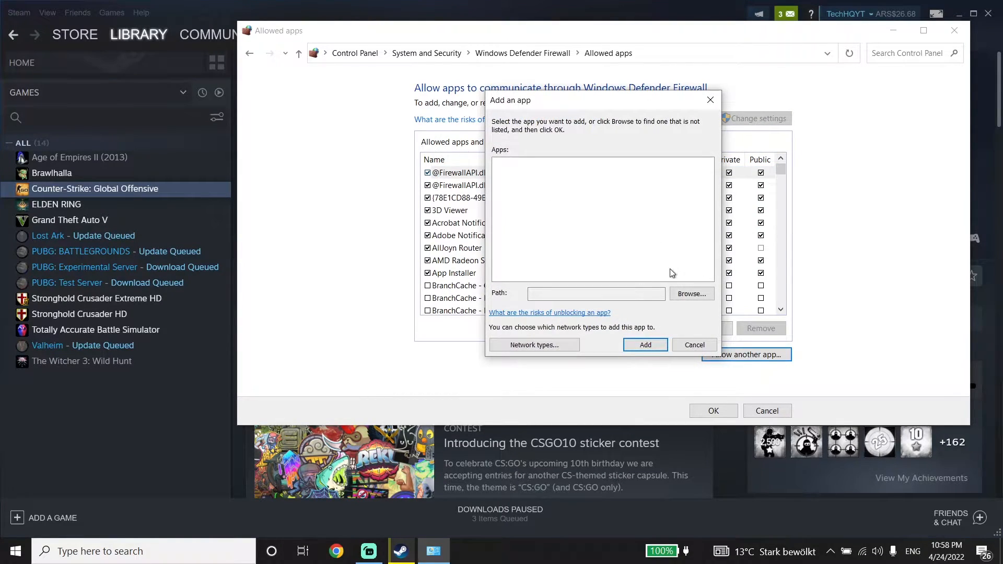
click(690, 294)
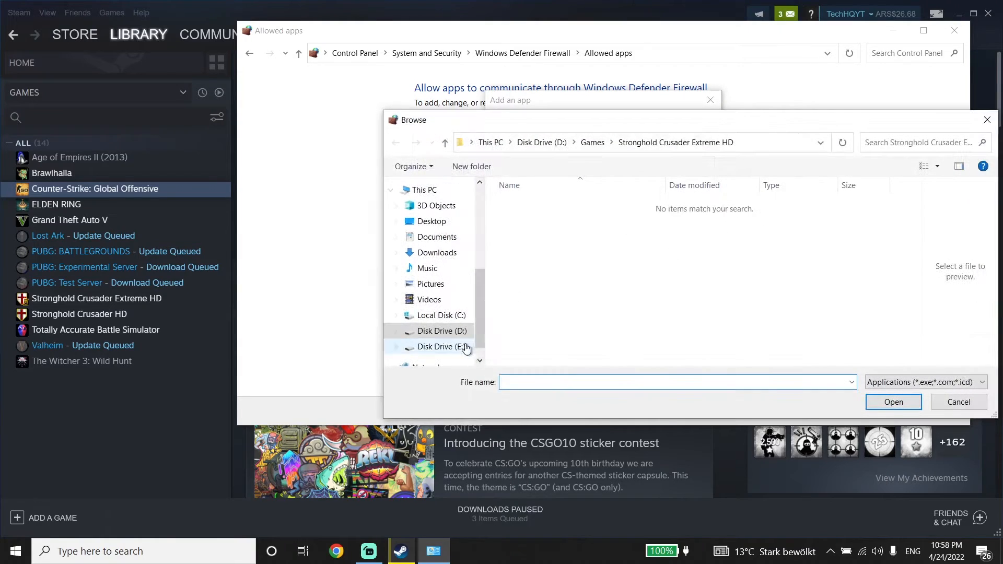
Browse to the Games folder on Disk Drive (D:)
click(442, 330)
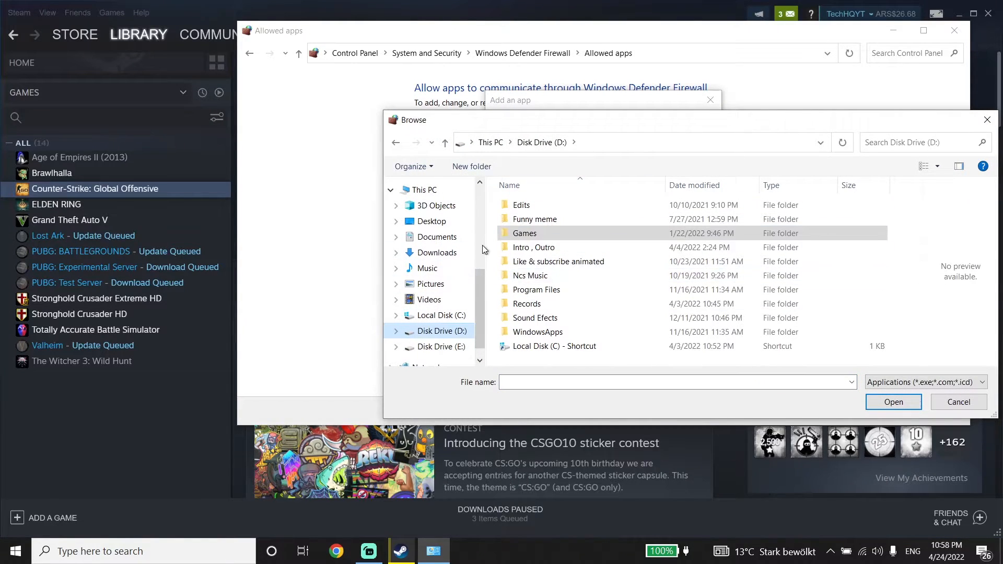
click(524, 233)
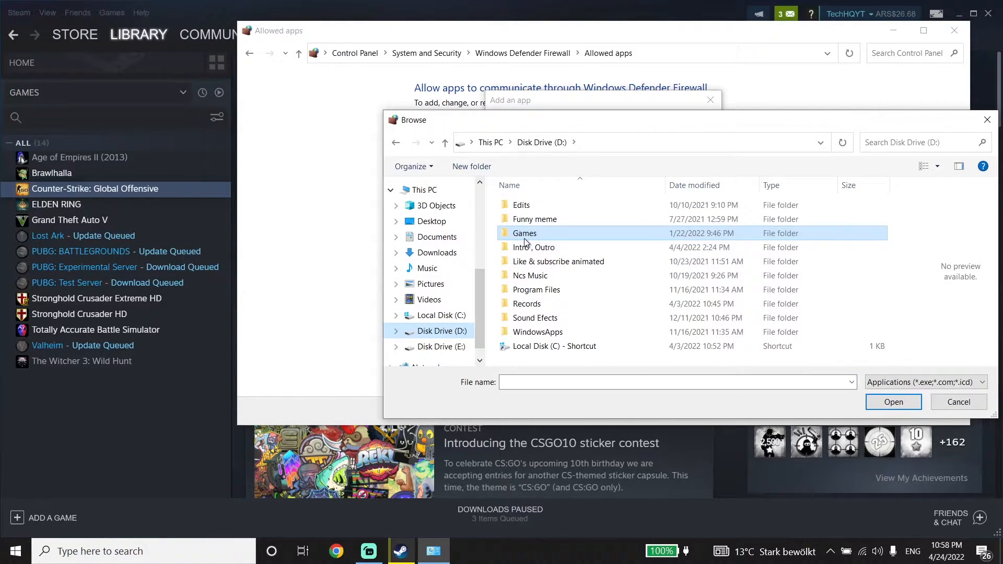
double_click(524, 233)
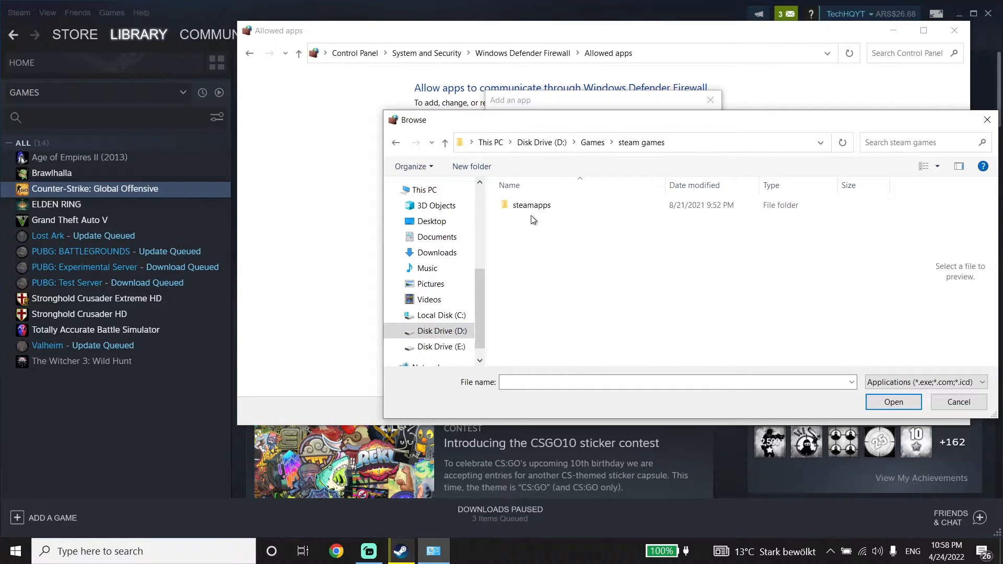
Select csgo.exe from steamapps > Counter-Strike Global Offensive as the app to allow
double_click(530, 205)
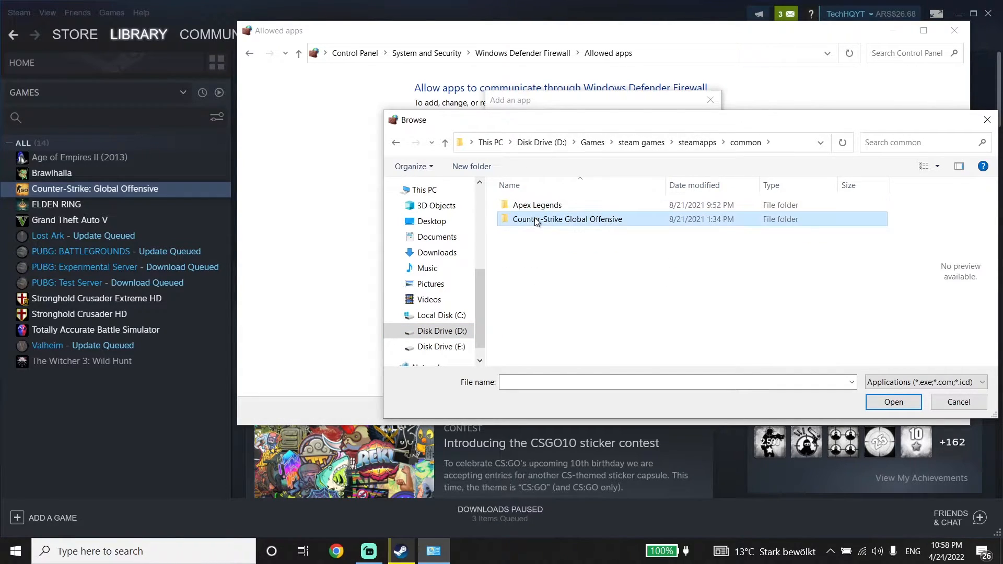
double_click(567, 219)
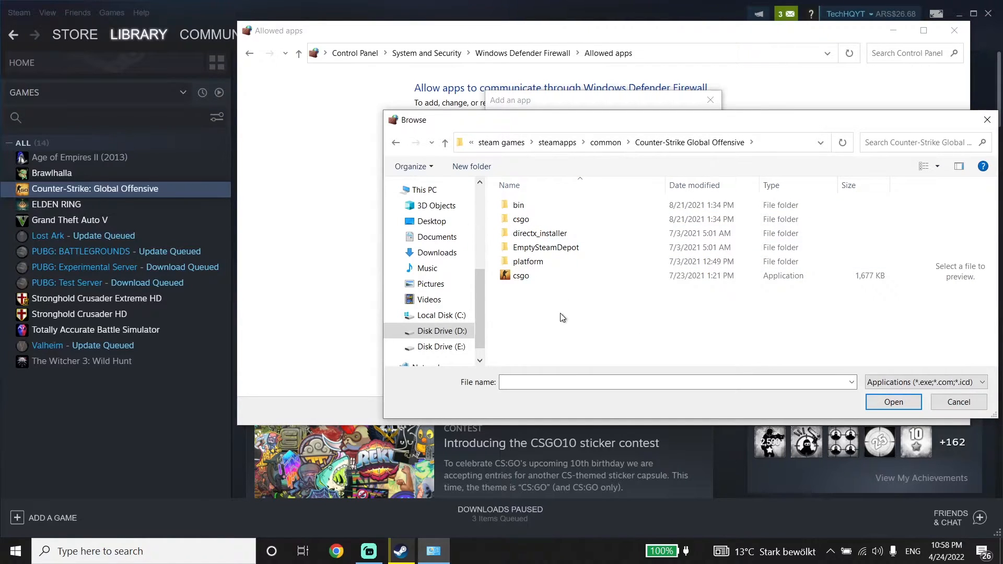
click(521, 275)
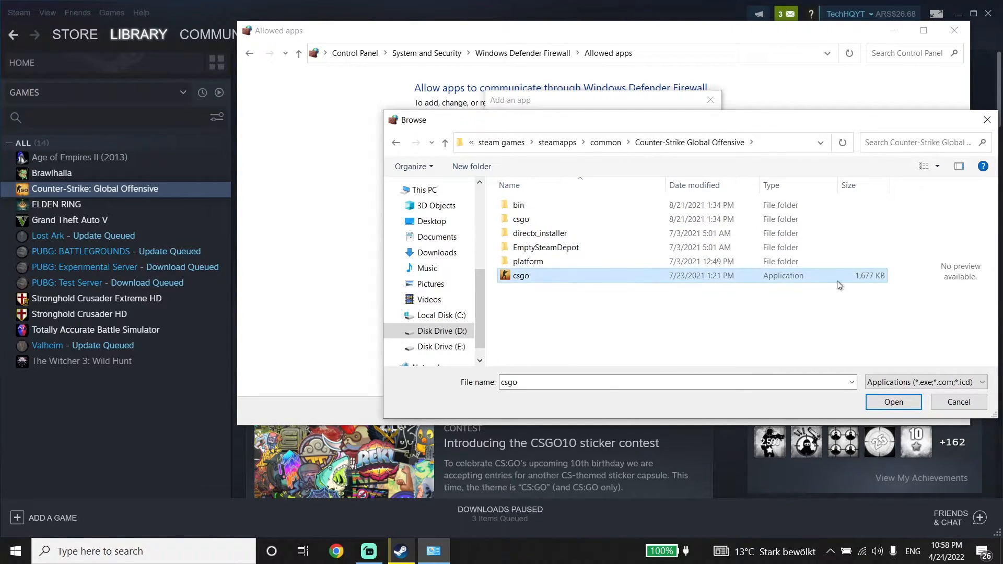
mouse_move(893, 402)
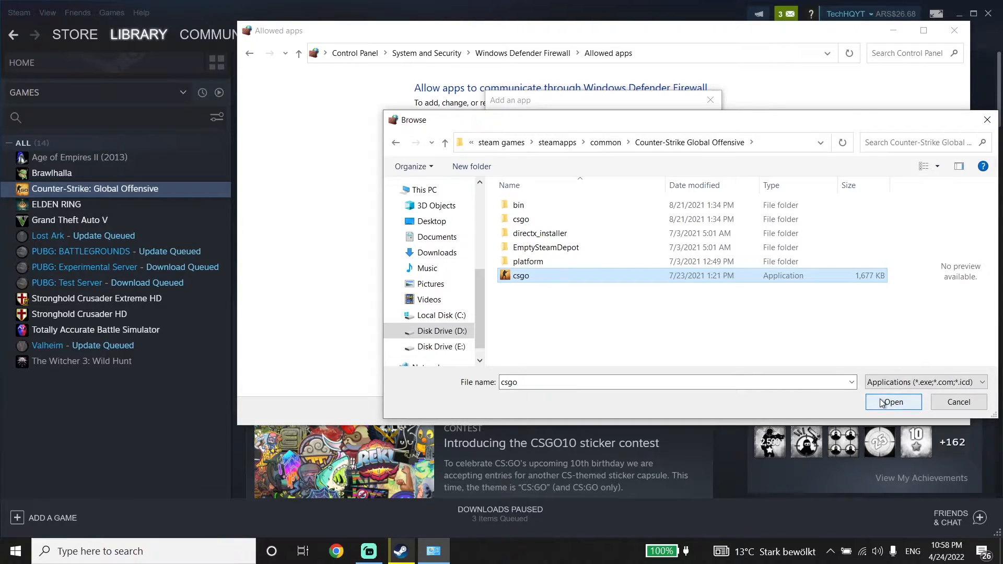
click(893, 402)
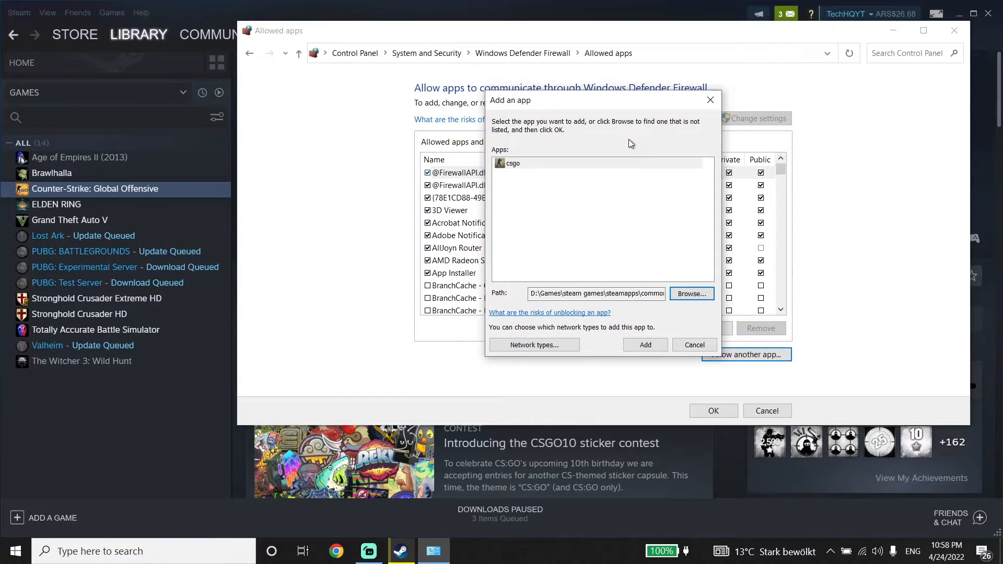
mouse_move(520, 188)
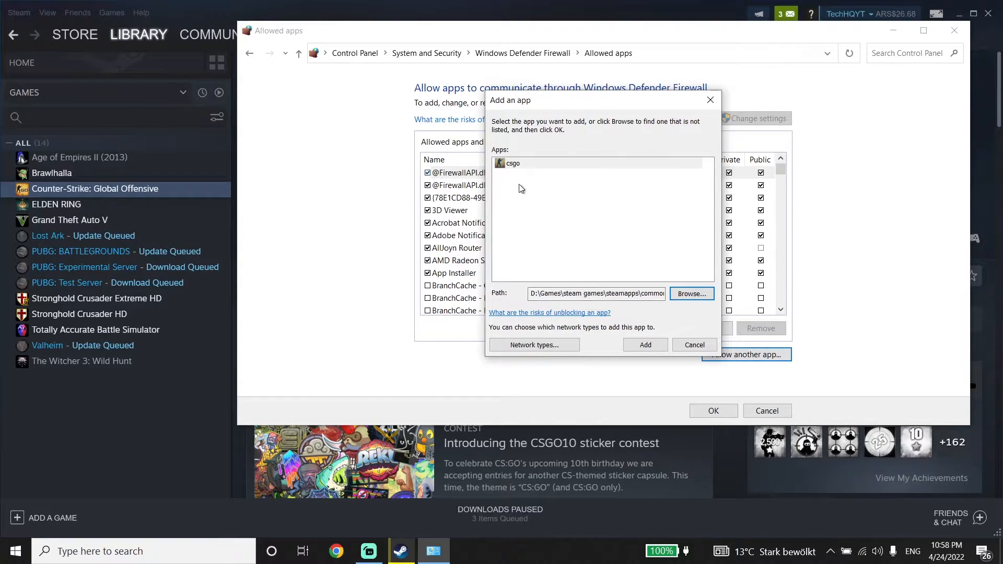
mouse_move(516, 189)
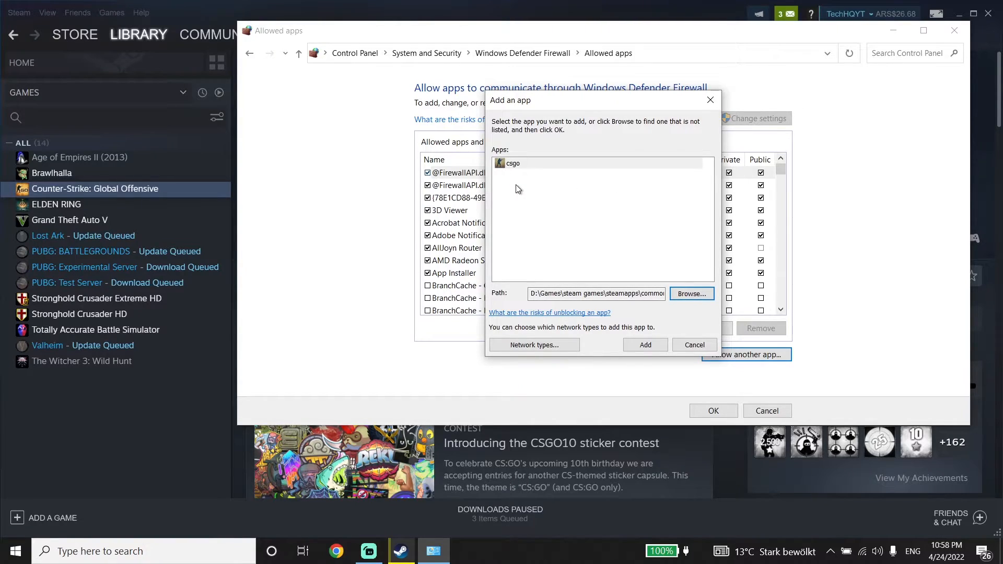
mouse_move(496, 219)
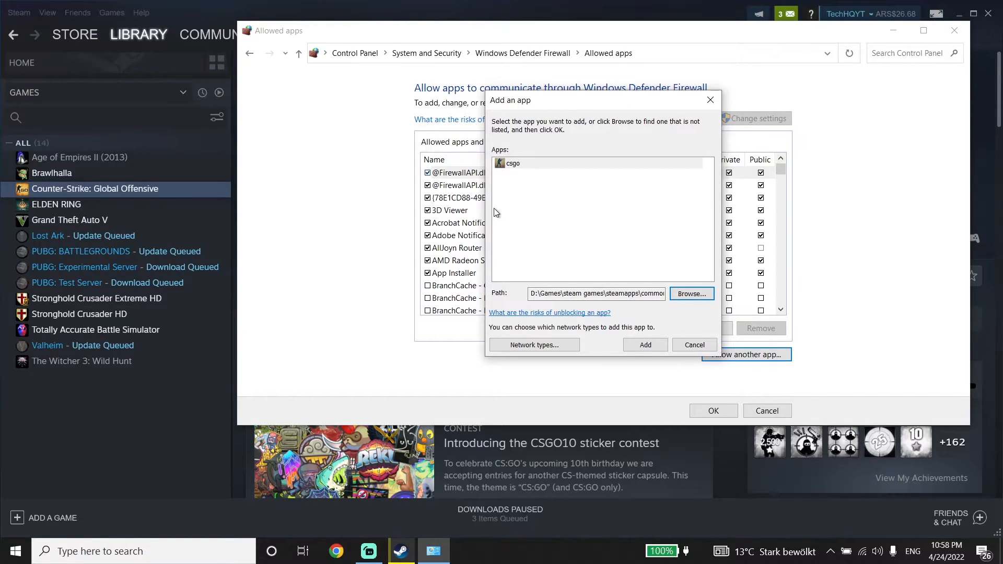
mouse_move(559, 144)
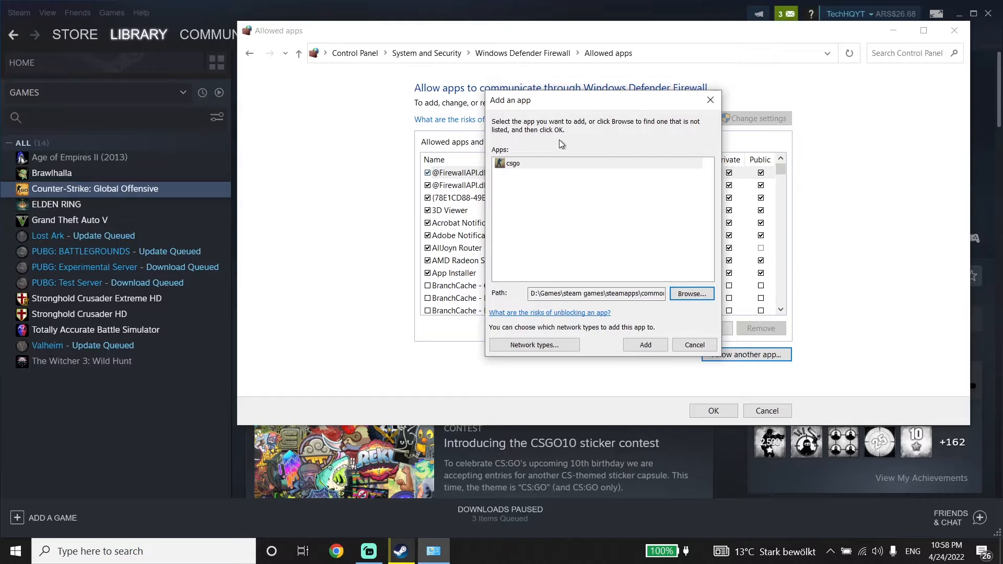
mouse_move(561, 148)
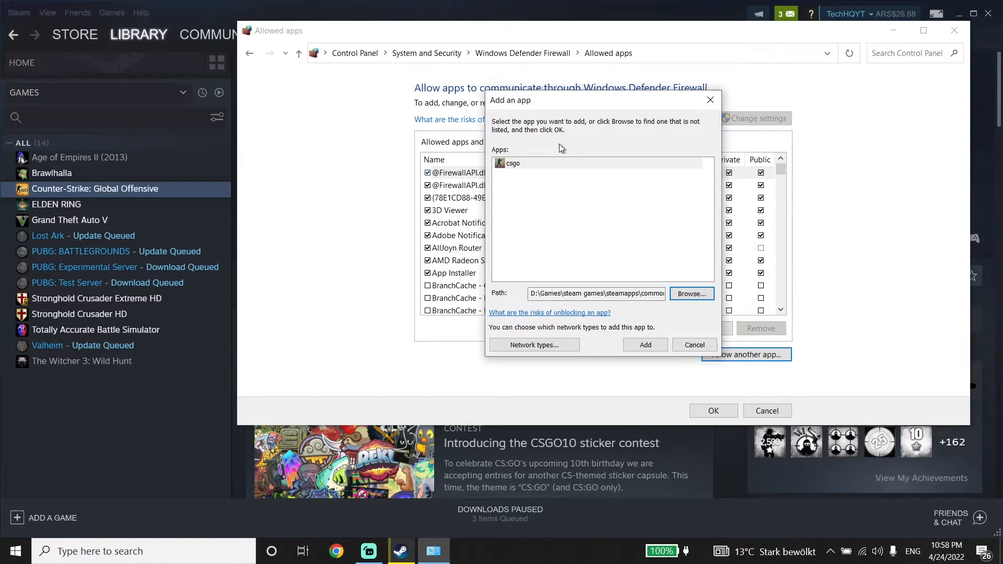
mouse_move(627, 146)
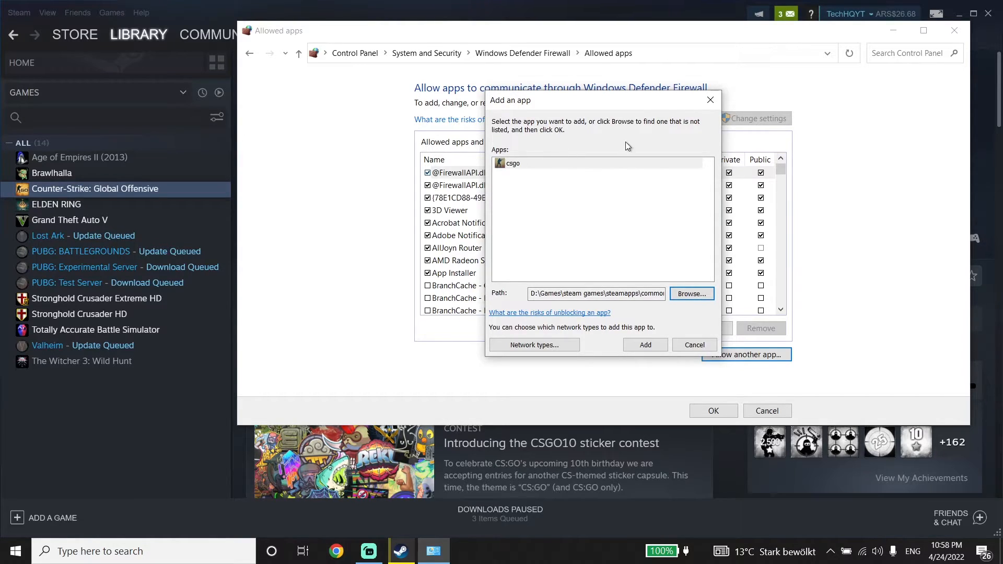
mouse_move(579, 199)
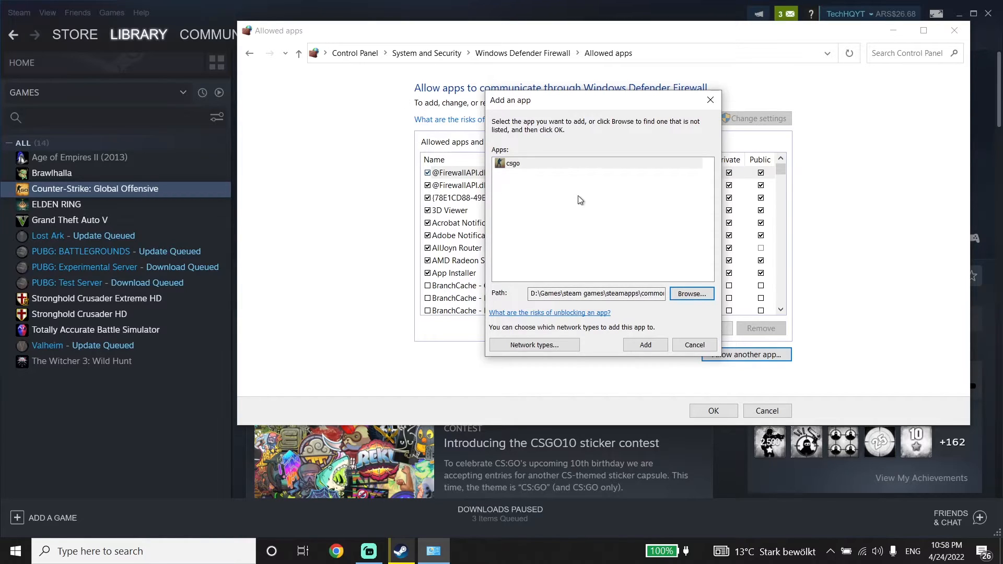
mouse_move(709, 102)
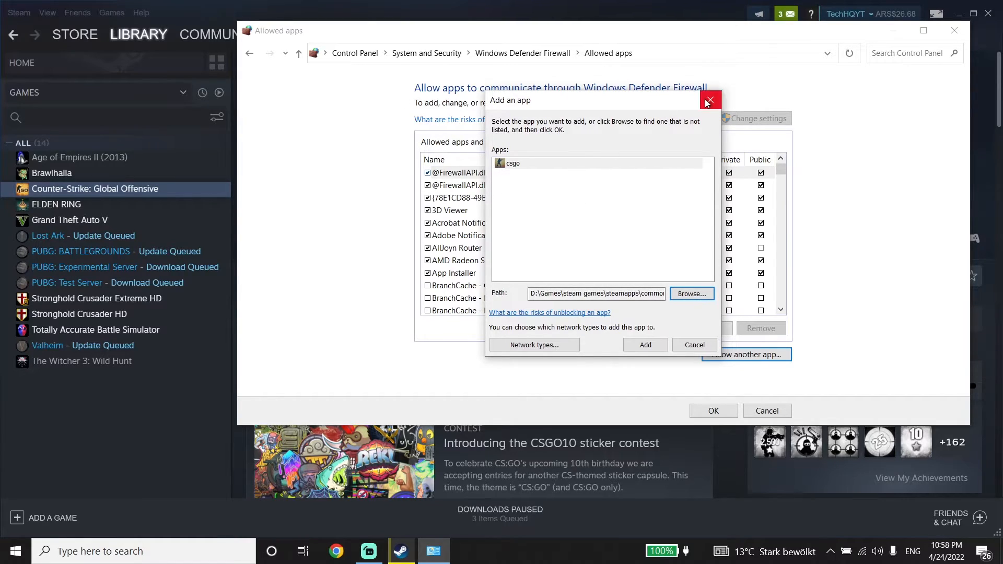
Close the Add an app dialog to return to Steam's CS:GO page
click(709, 100)
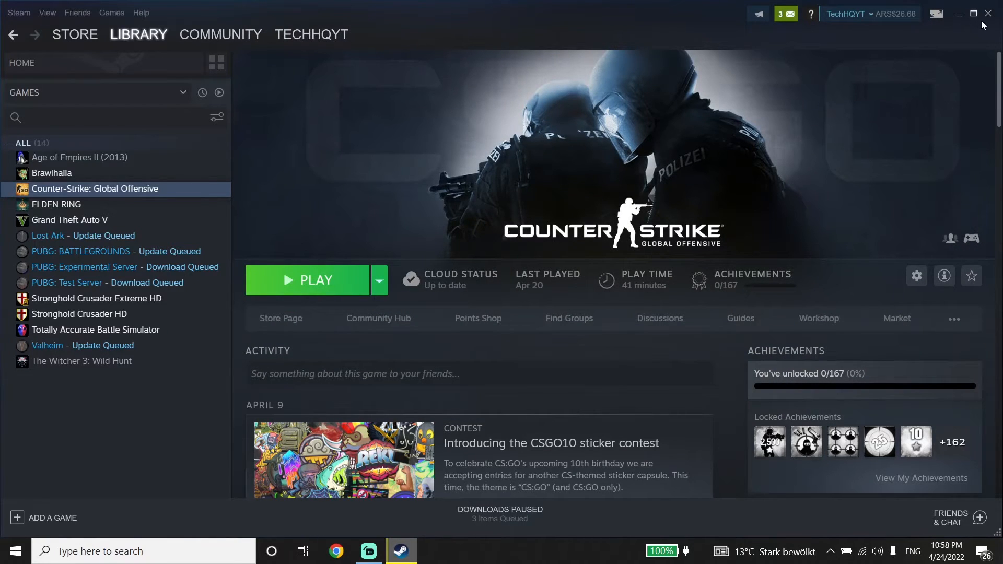
Minimize Steam and drag the GeForce Experience shortcut beside the CS:GO shortcut
click(957, 14)
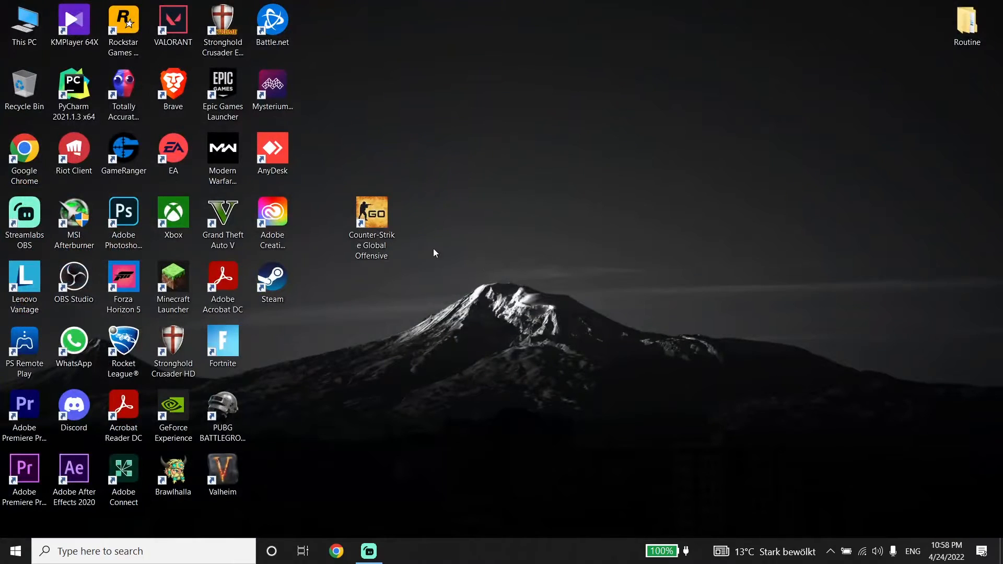
mouse_move(444, 327)
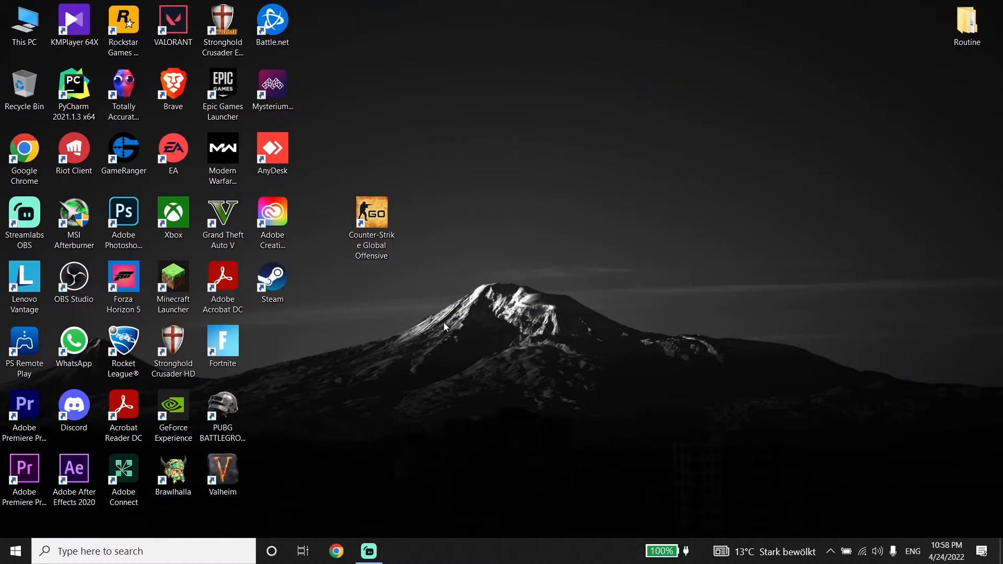
click(173, 411)
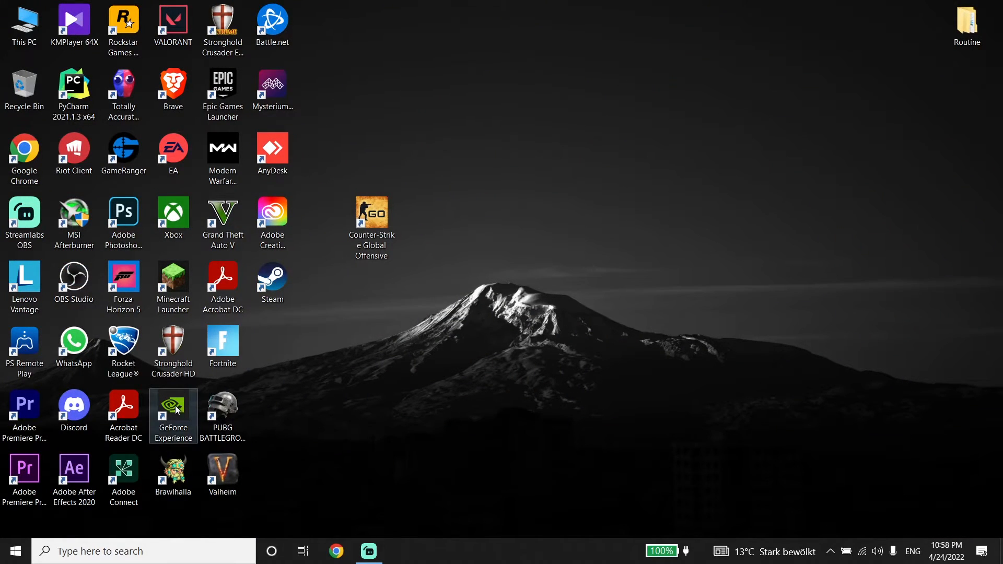
drag(173, 409, 421, 223)
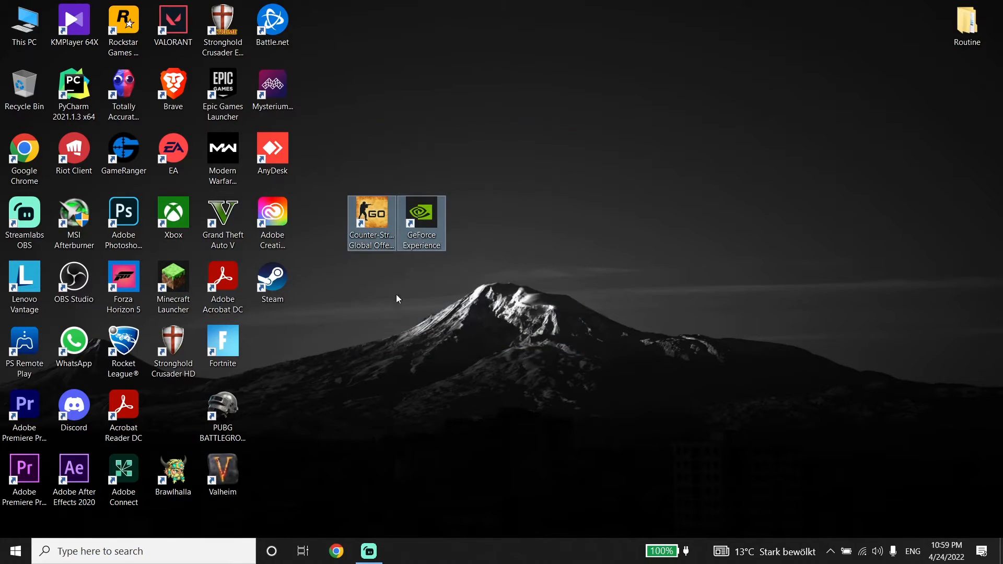
Return GeForce Experience to its spot and move the CS:GO shortcut next to Fortnite
drag(421, 217, 434, 281)
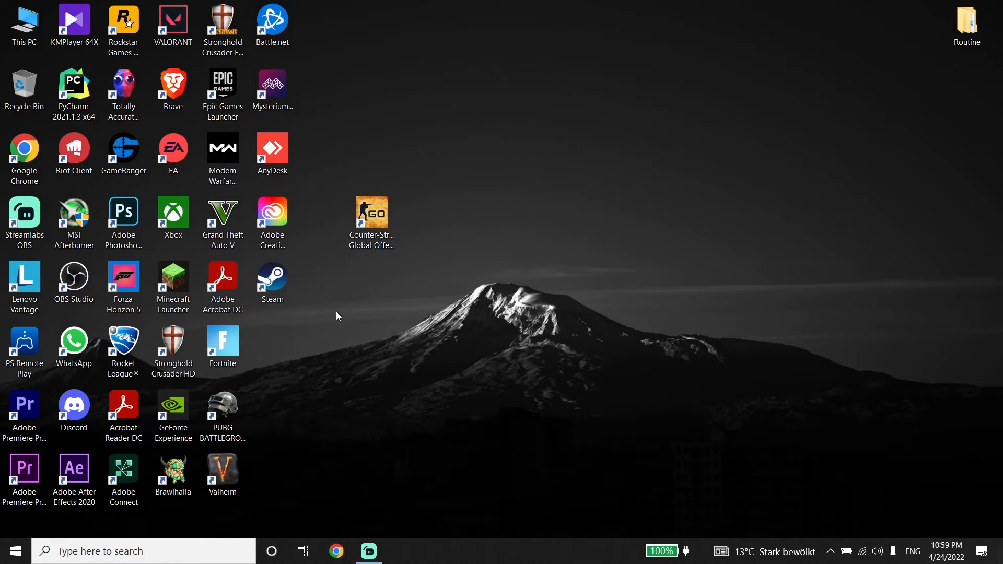
click(223, 154)
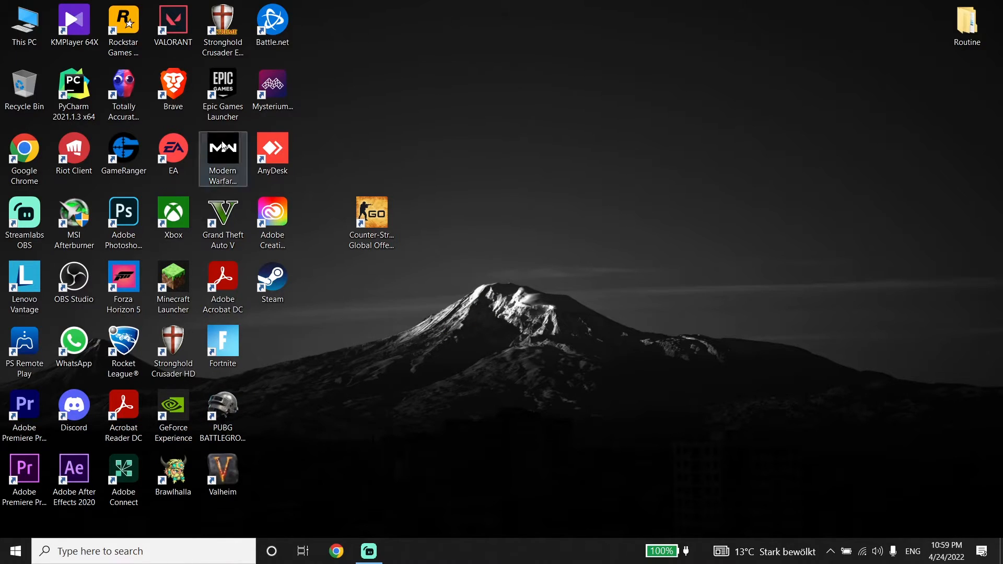
mouse_move(23, 148)
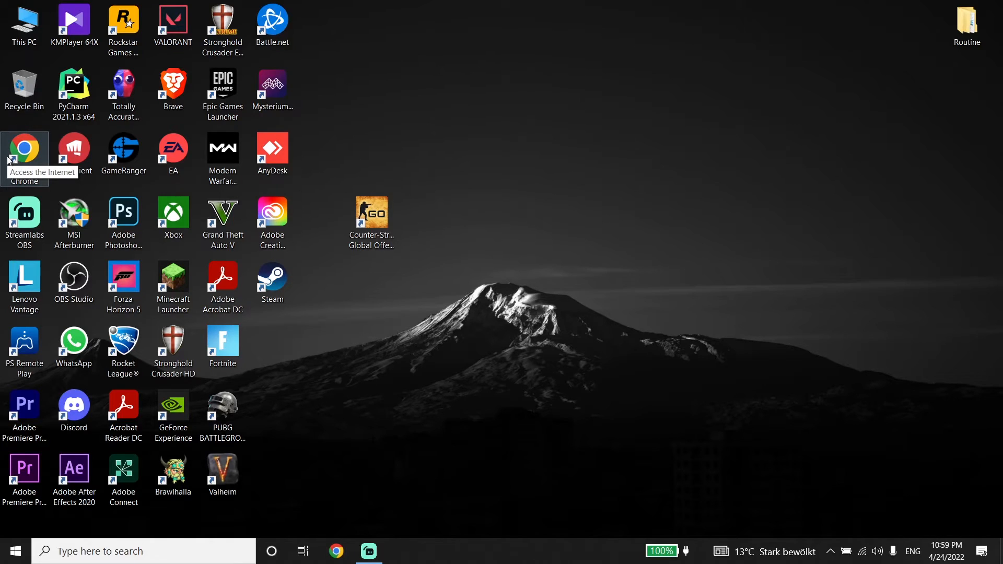
mouse_move(11, 156)
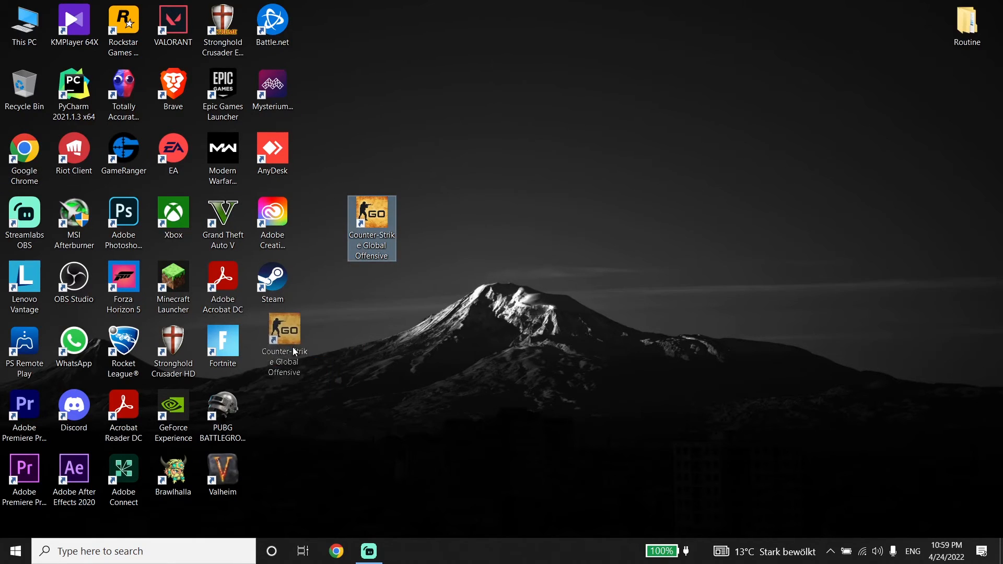
drag(371, 228, 271, 356)
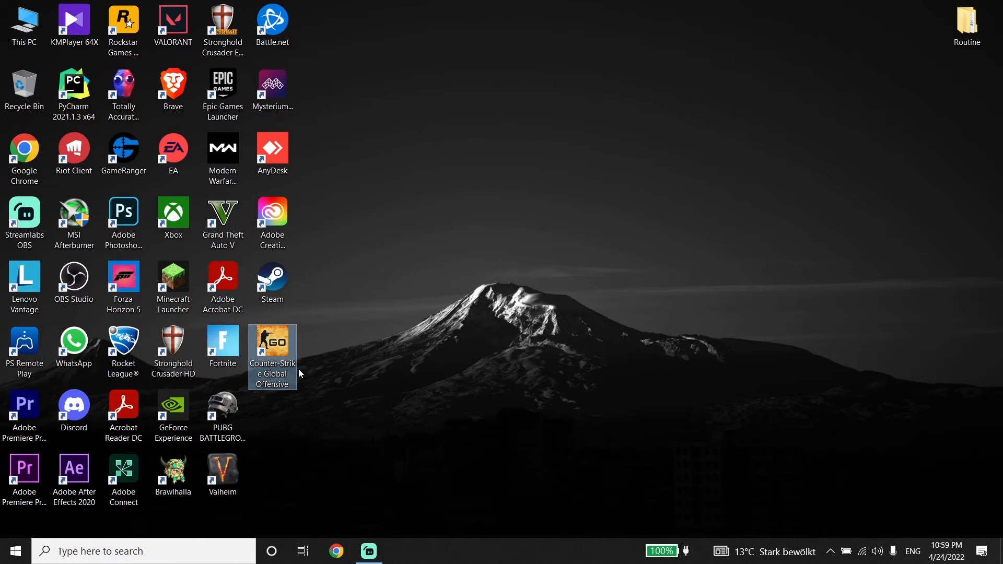